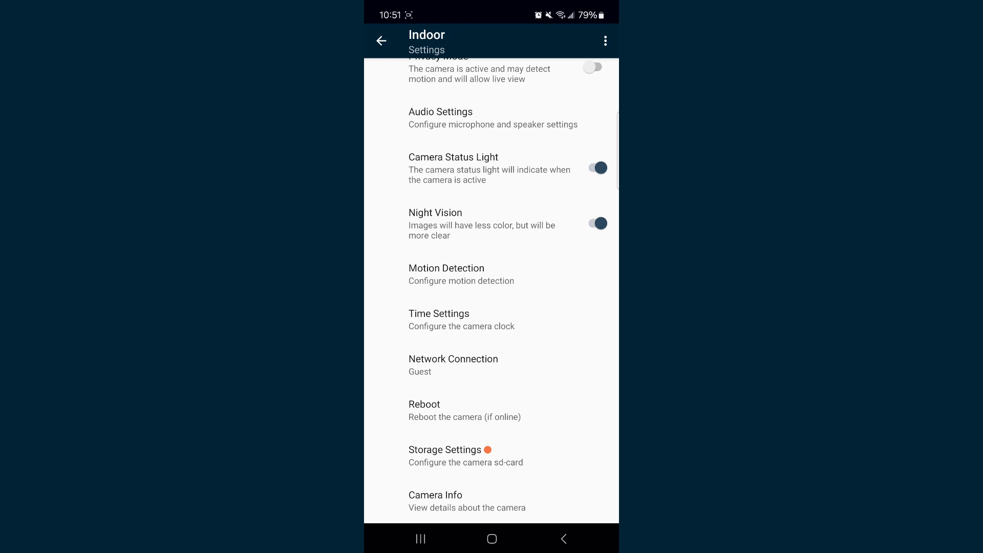
- Leave the Indoor camera's settings for the Entryway camera's live view
left_click(424, 404)
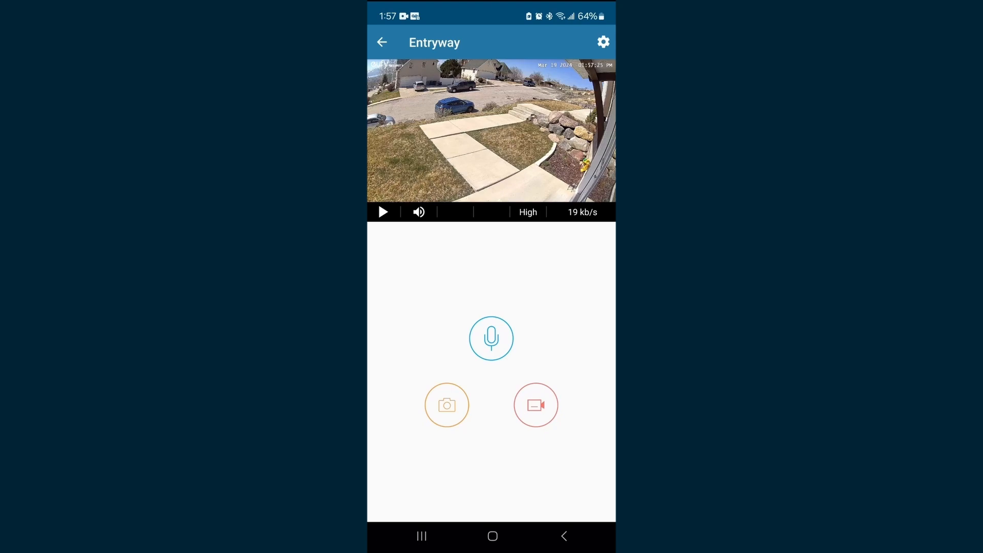
- Go back from the live view to the Cameras list with Indoor and Outdoor feeds
left_click(382, 42)
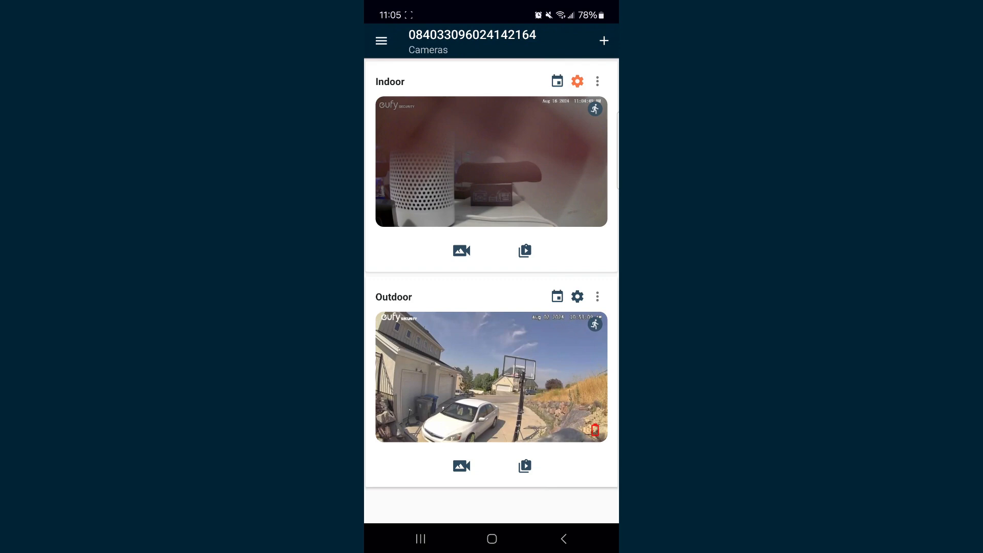
- Reach Remove Camera in the Outdoor camera's settings and bring up its confirmation
left_click(576, 296)
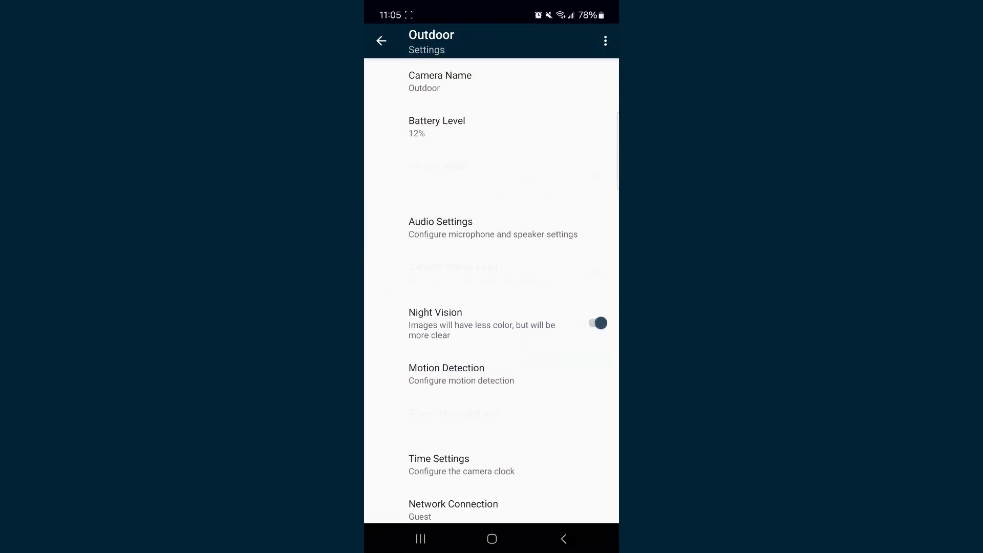
scroll("down", 3)
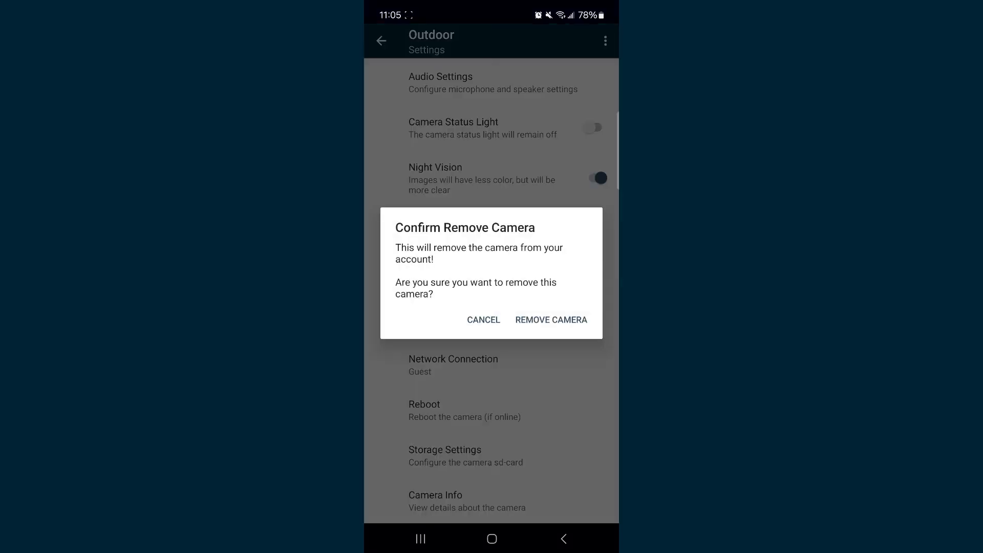
- Confirm removing the Outdoor camera, then start Add A Camera to reach Provision Camera
left_click(551, 319)
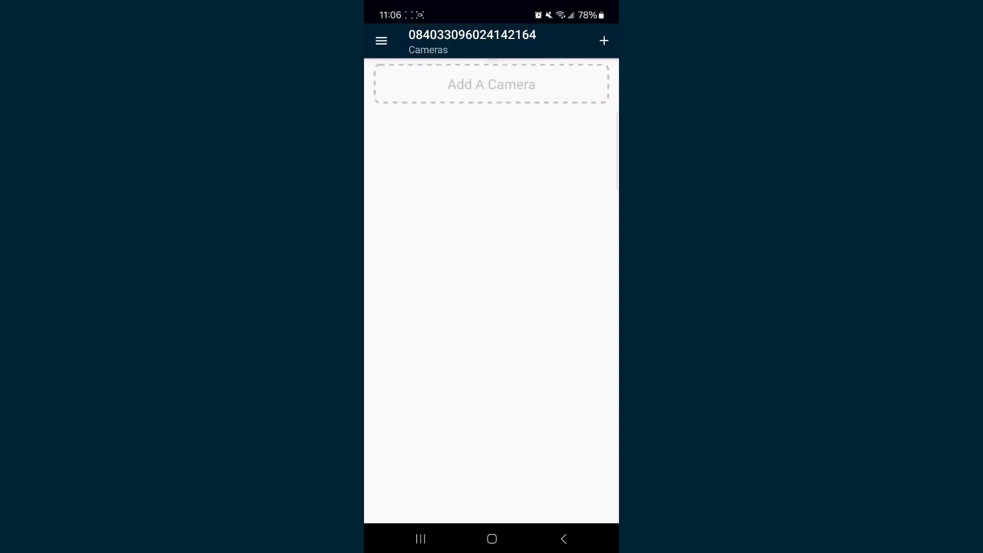
left_click(490, 84)
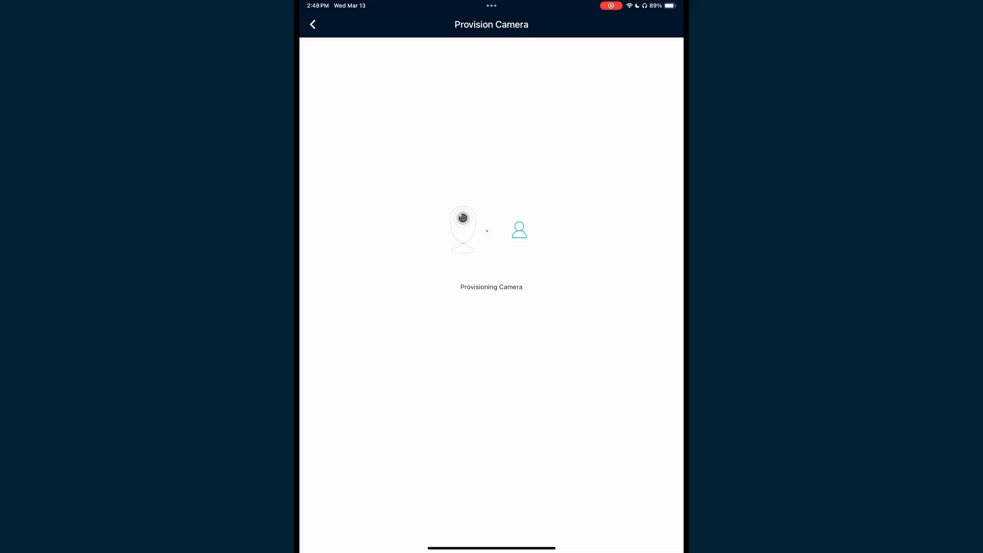